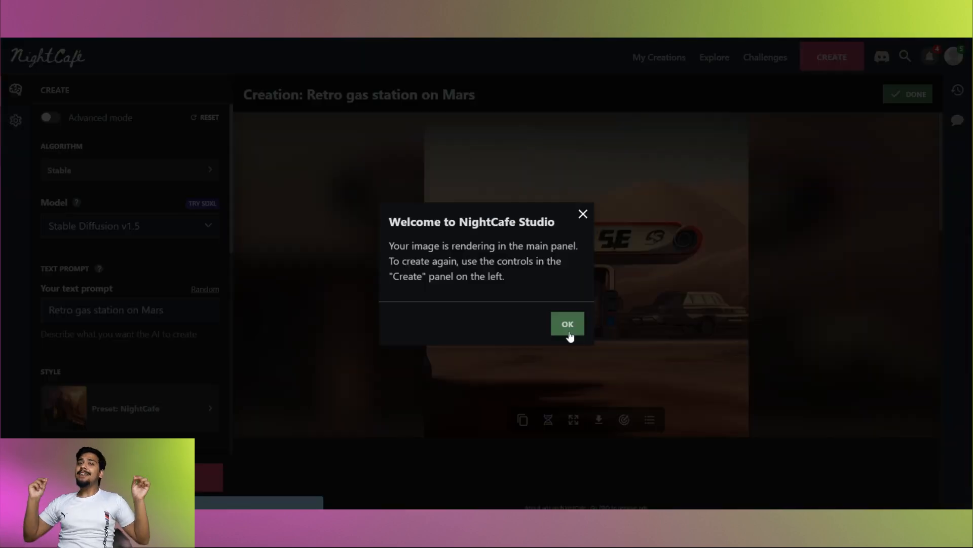
# - Dismiss the welcome message and scroll through the algorithm choices
pyautogui.click(567, 324)
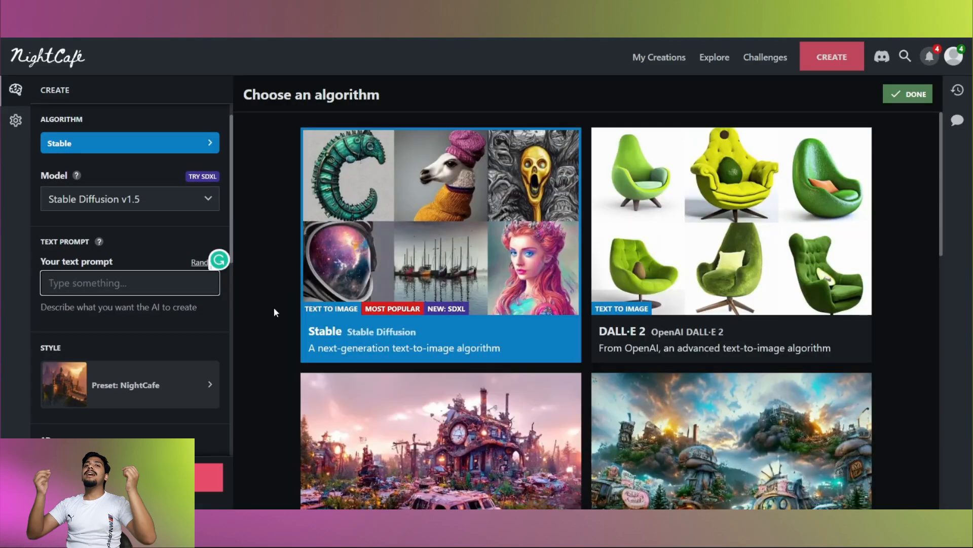
pyautogui.scroll(-3)
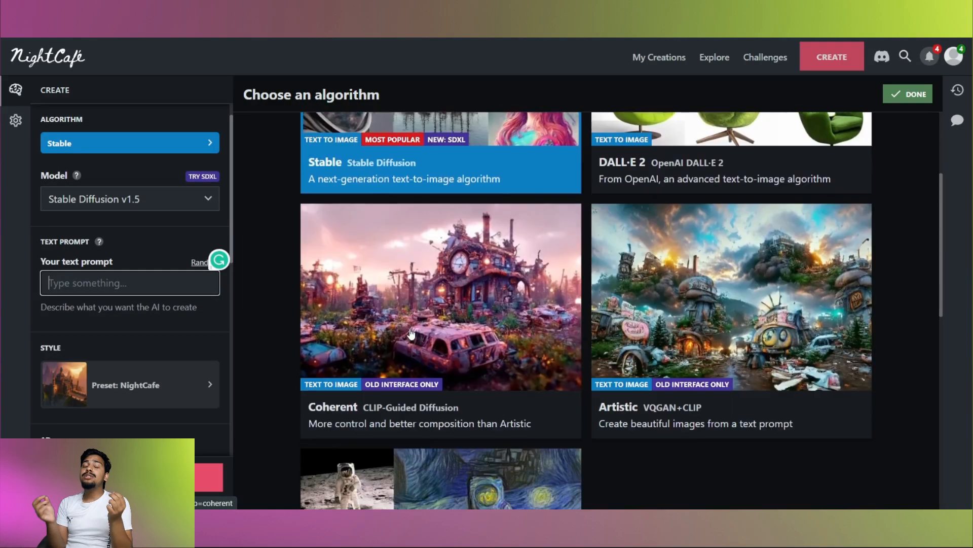
pyautogui.scroll(-3)
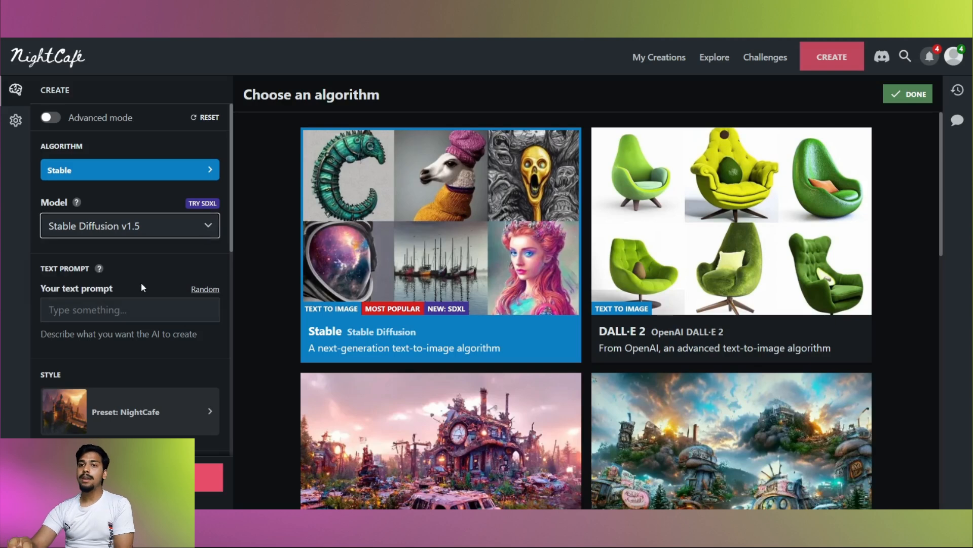
# - Enter 'Latina Princess' as the text prompt
pyautogui.click(130, 309)
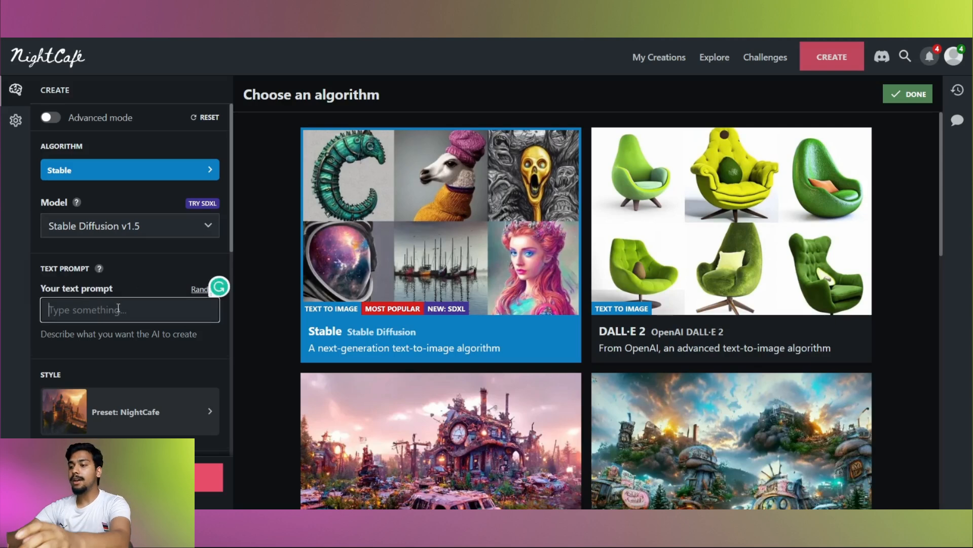
pyautogui.write('Latina Princess')
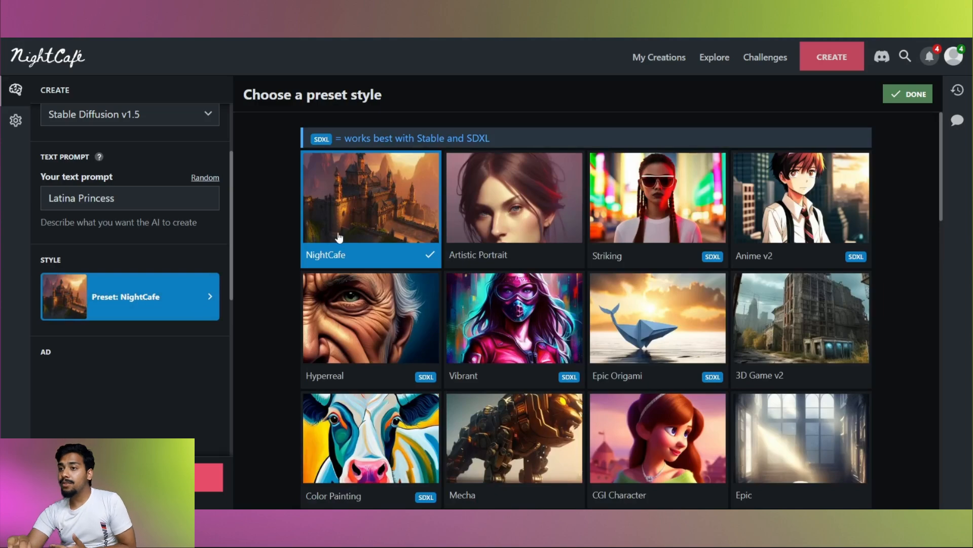
pyautogui.moveTo(514, 347)
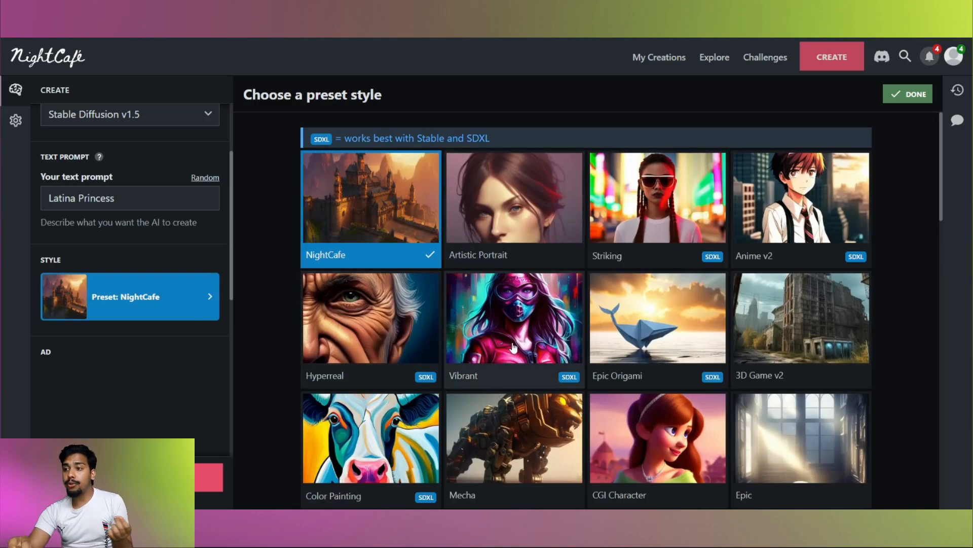
pyautogui.moveTo(379, 326)
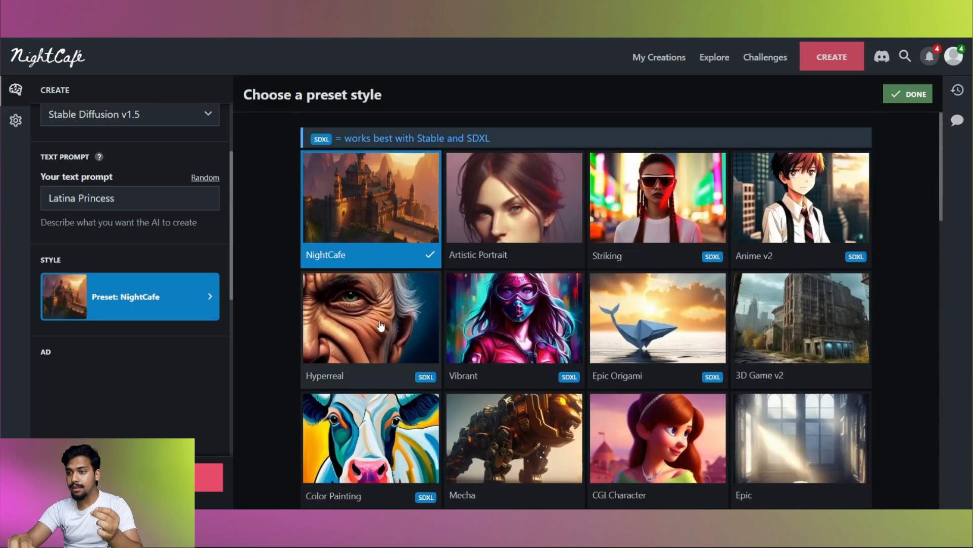
# - Choose the Hyperreal style and 16 images, then generate
pyautogui.click(370, 318)
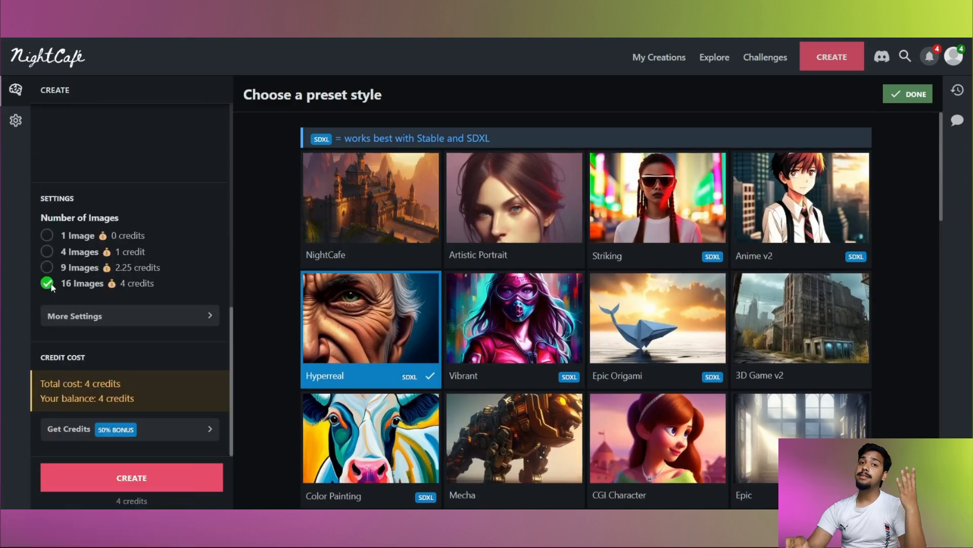
pyautogui.click(131, 476)
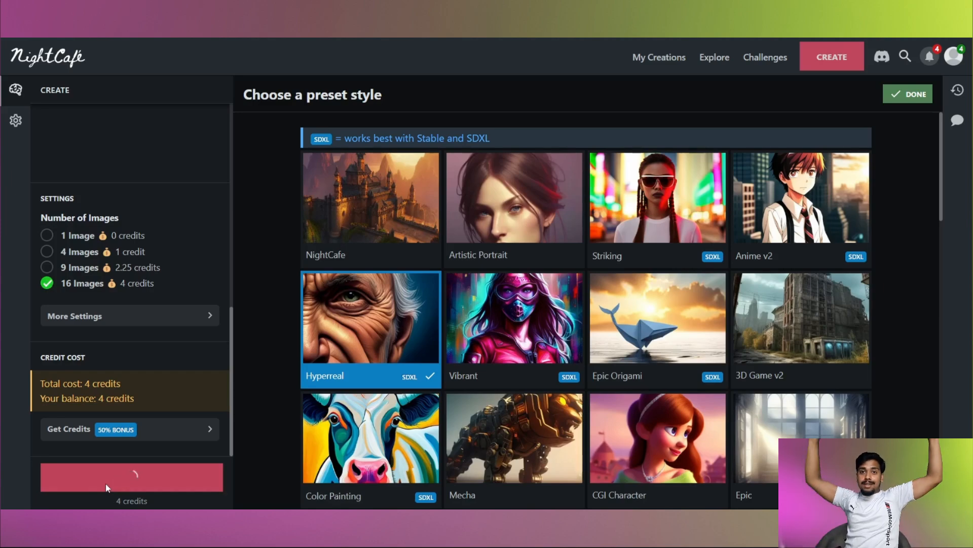
pyautogui.click(131, 476)
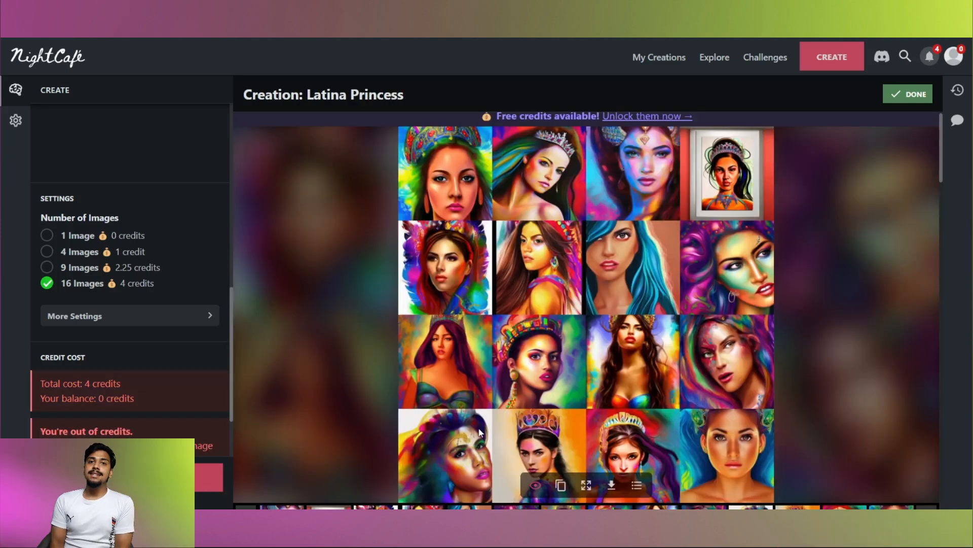